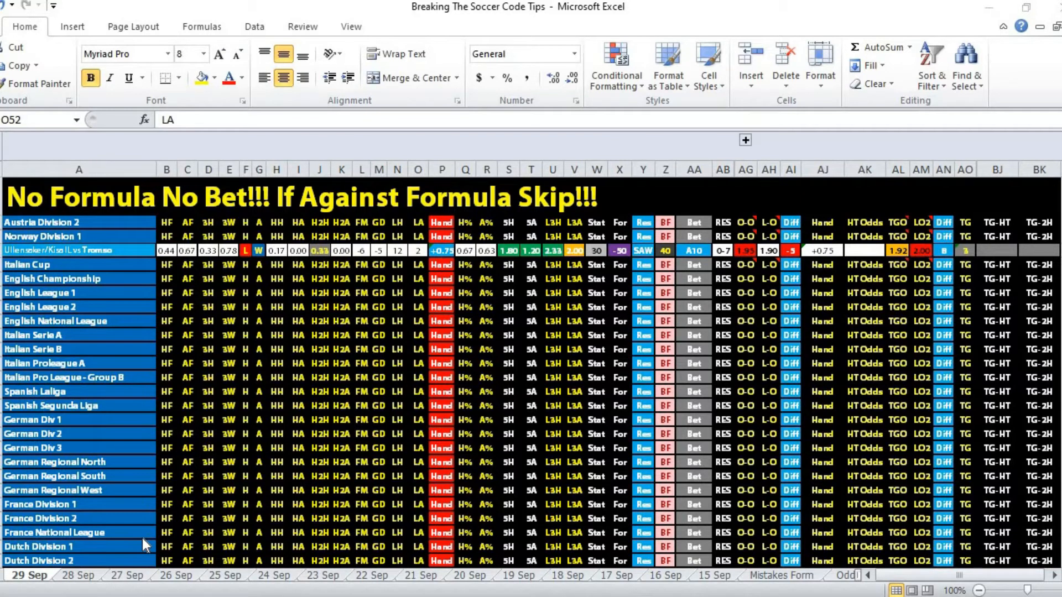
mouse_move(169, 546)
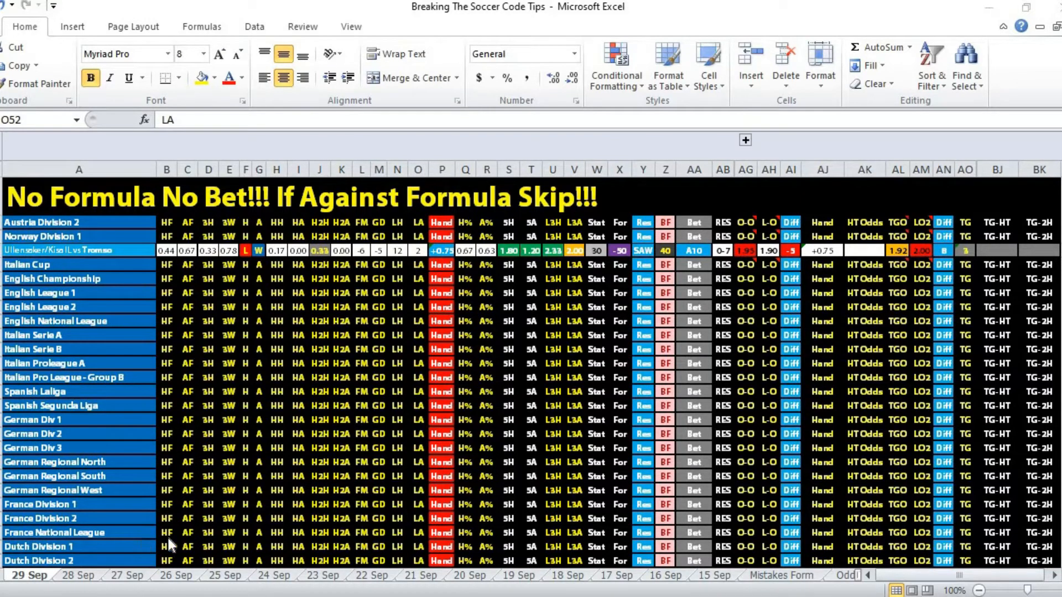
mouse_move(660, 356)
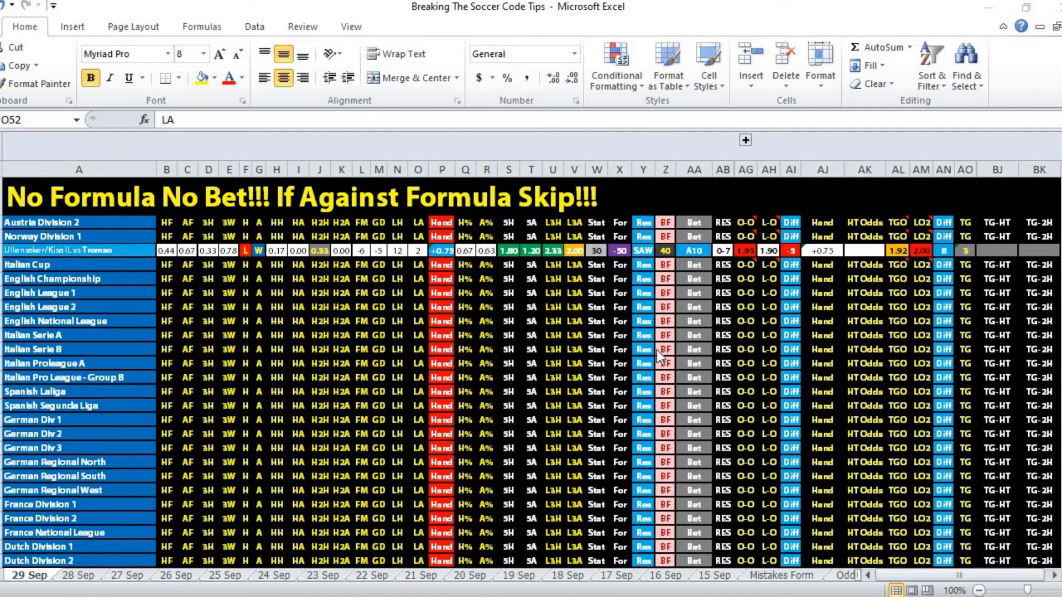
mouse_move(105, 271)
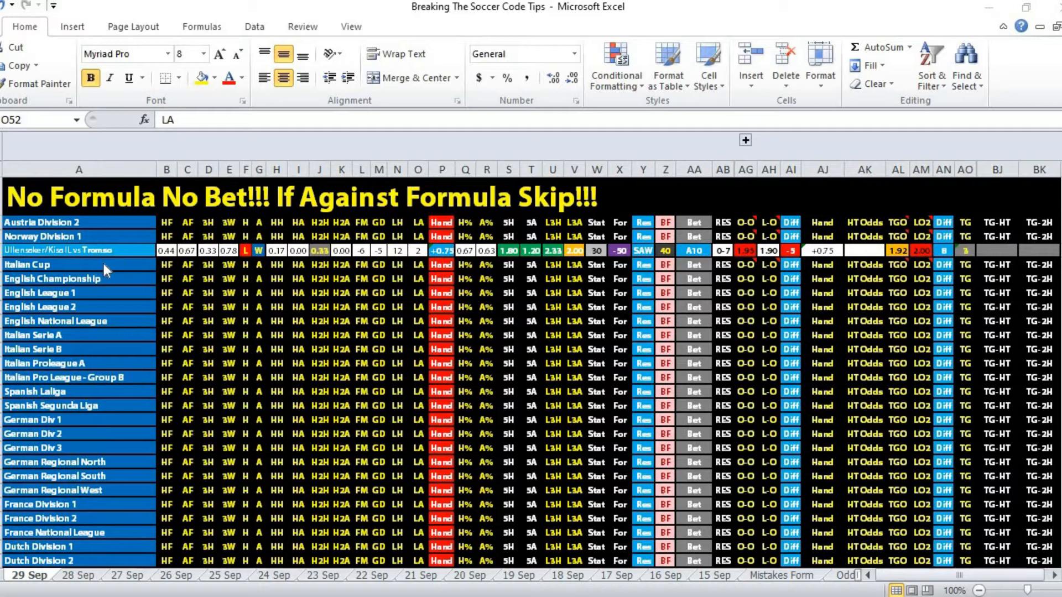
mouse_move(119, 273)
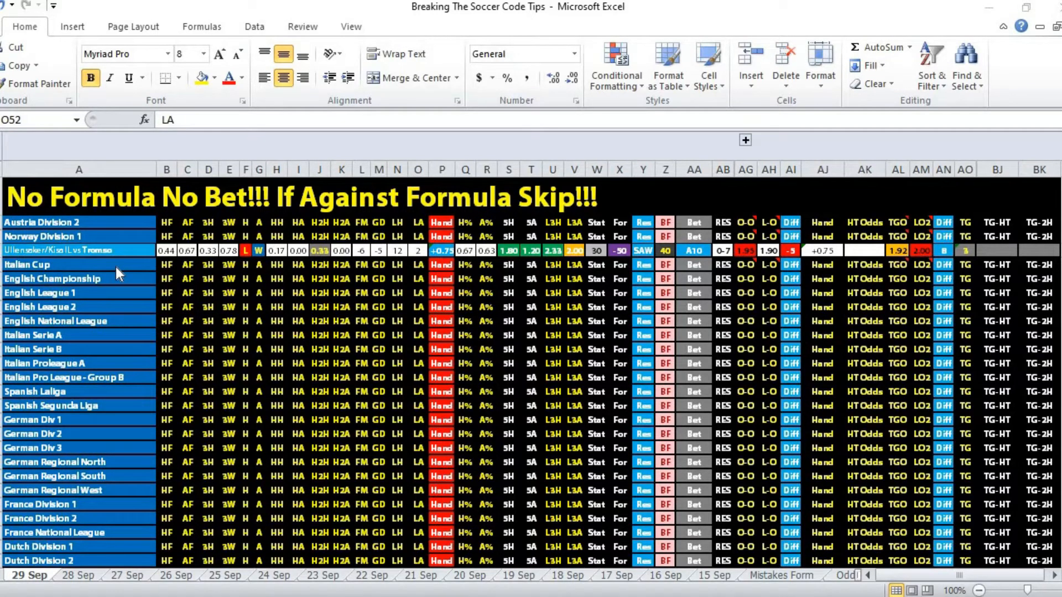
mouse_move(808, 274)
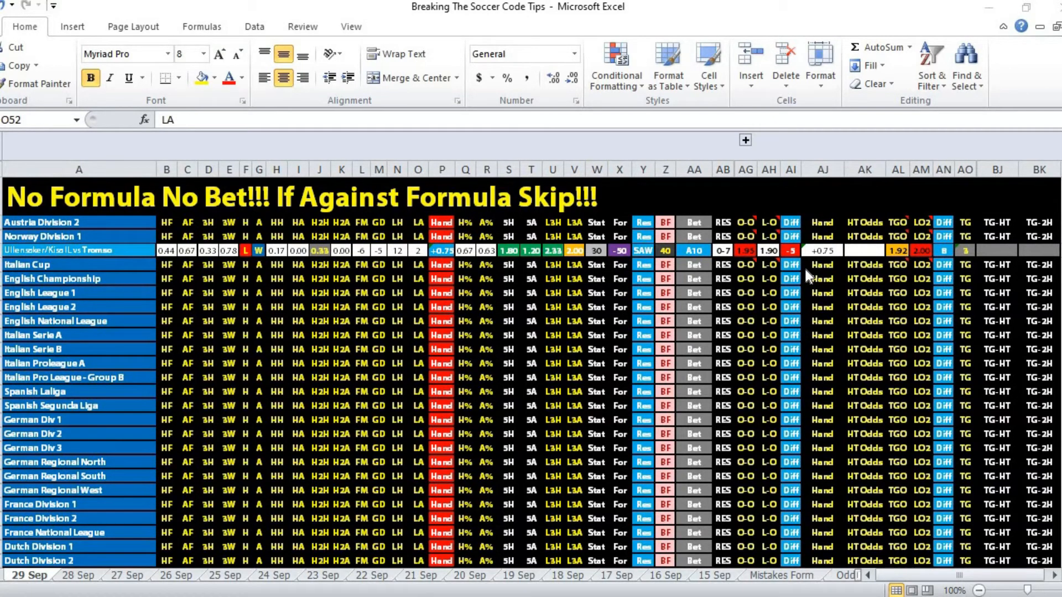
mouse_move(789, 288)
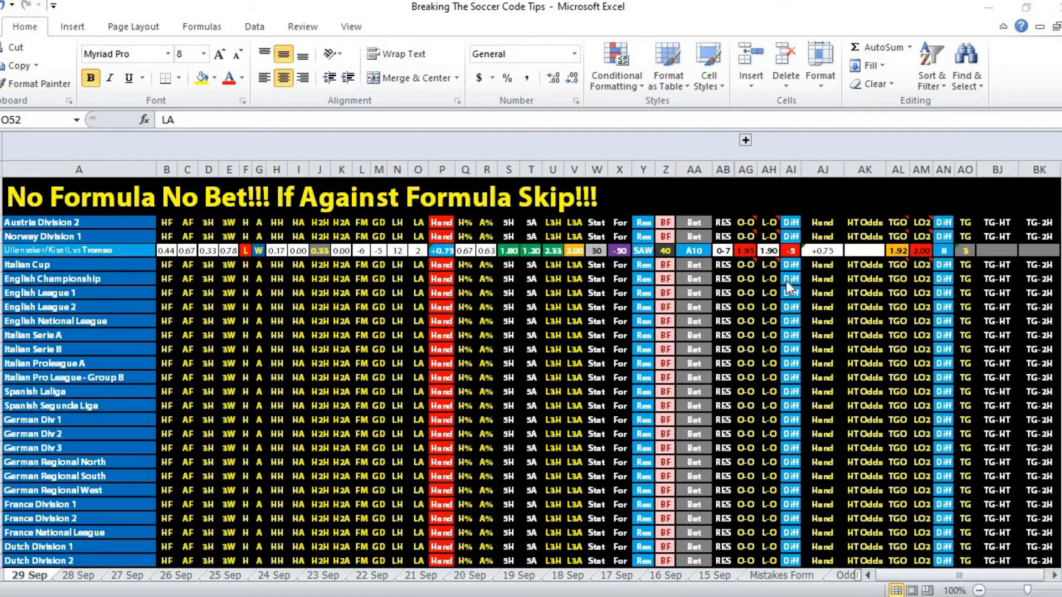
mouse_move(516, 237)
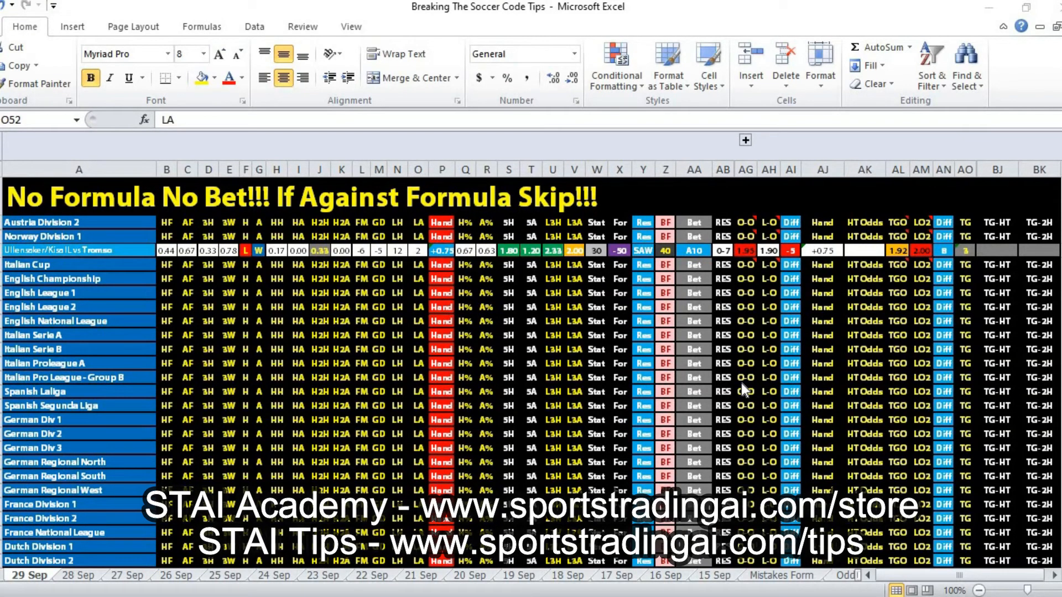
mouse_move(690, 386)
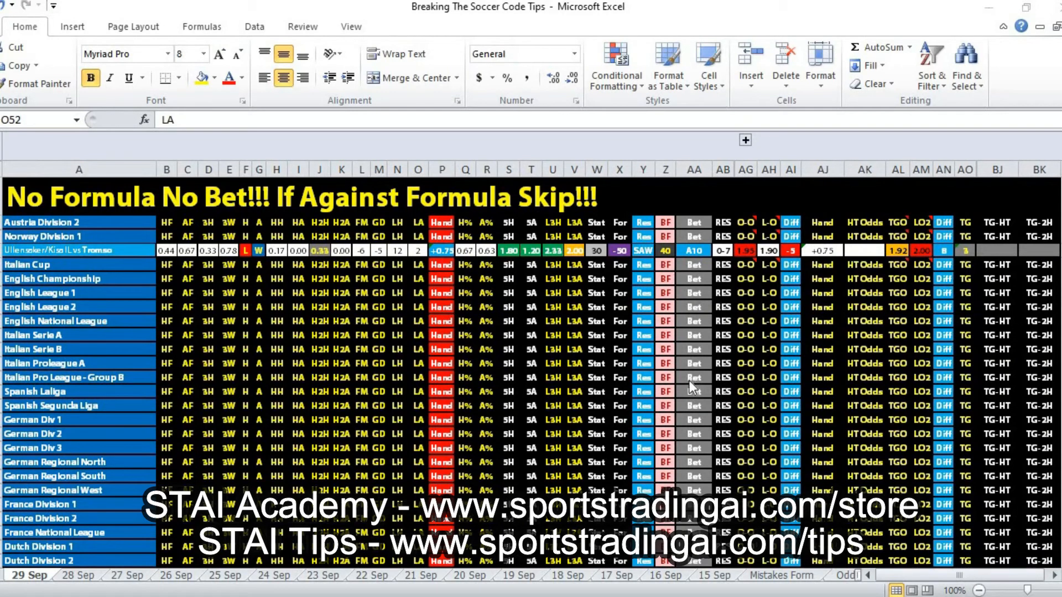